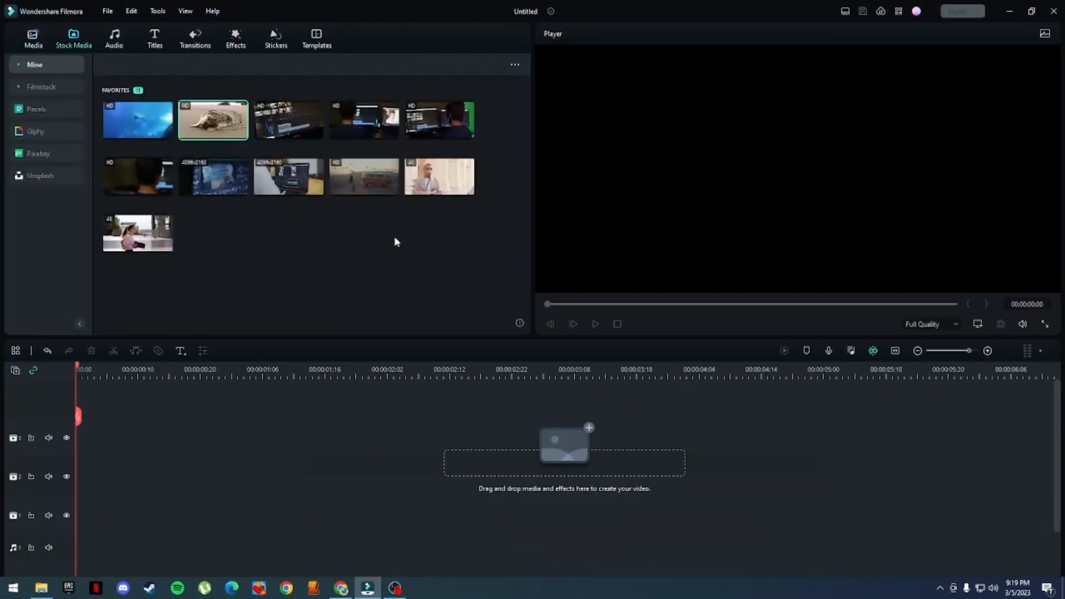
Drag the woman's street clip onto the timeline and enable Smart Cutout from AI Tools
drag(439, 177, 201, 441)
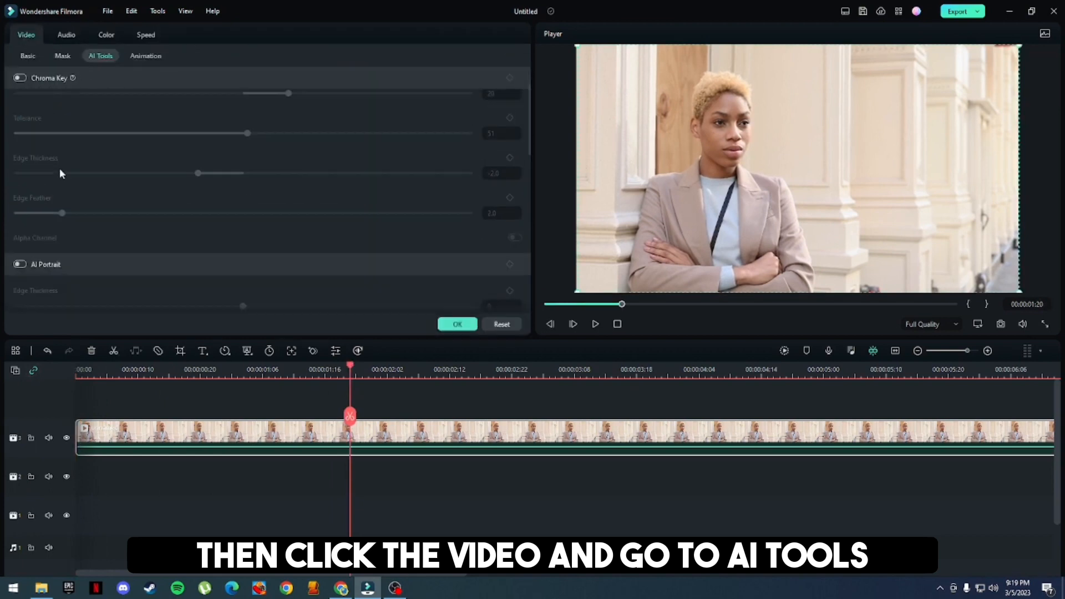
click(20, 175)
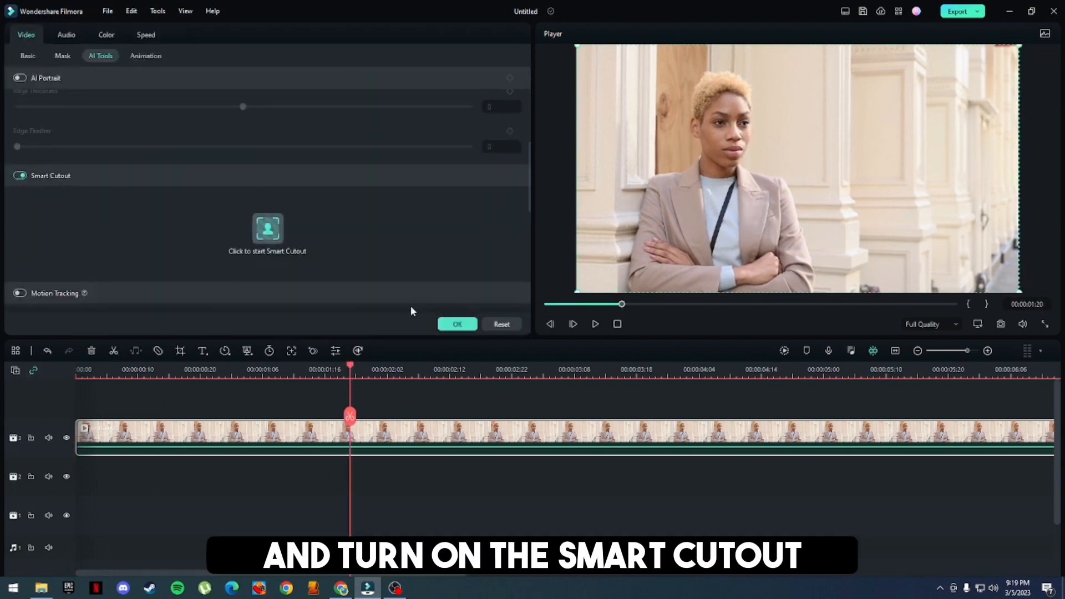
click(267, 231)
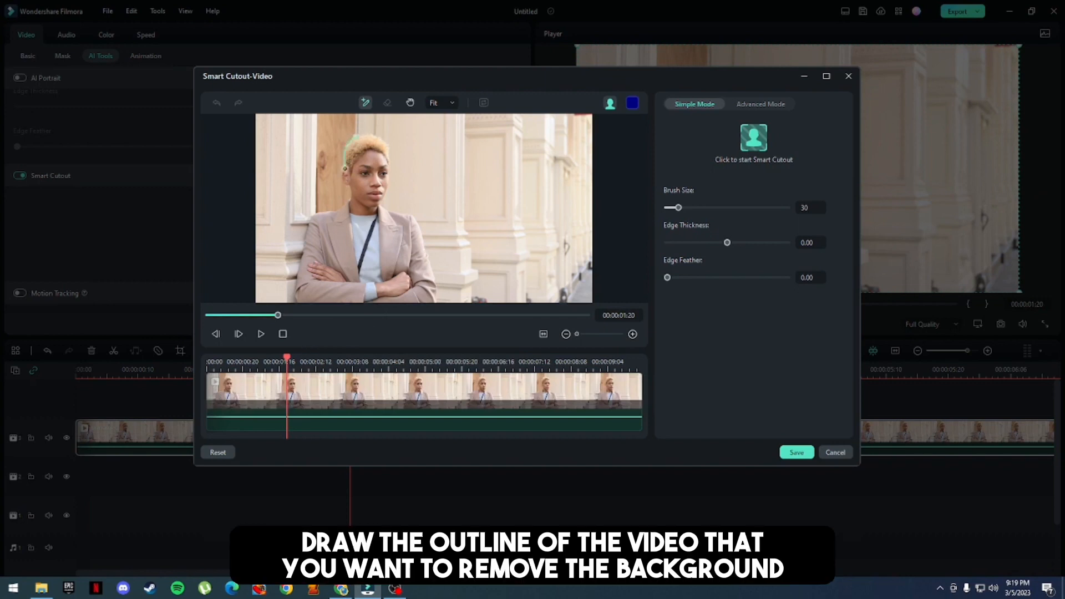
Brush an outline around the woman's head and body, run Smart Cutout and save the result
drag(344, 167, 314, 216)
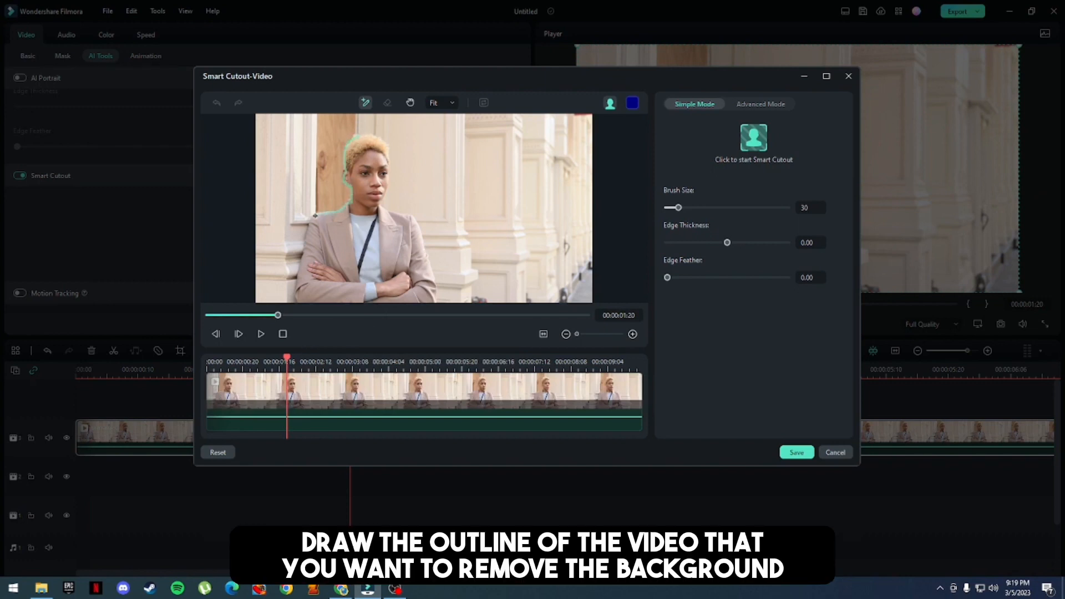
drag(316, 217, 342, 304)
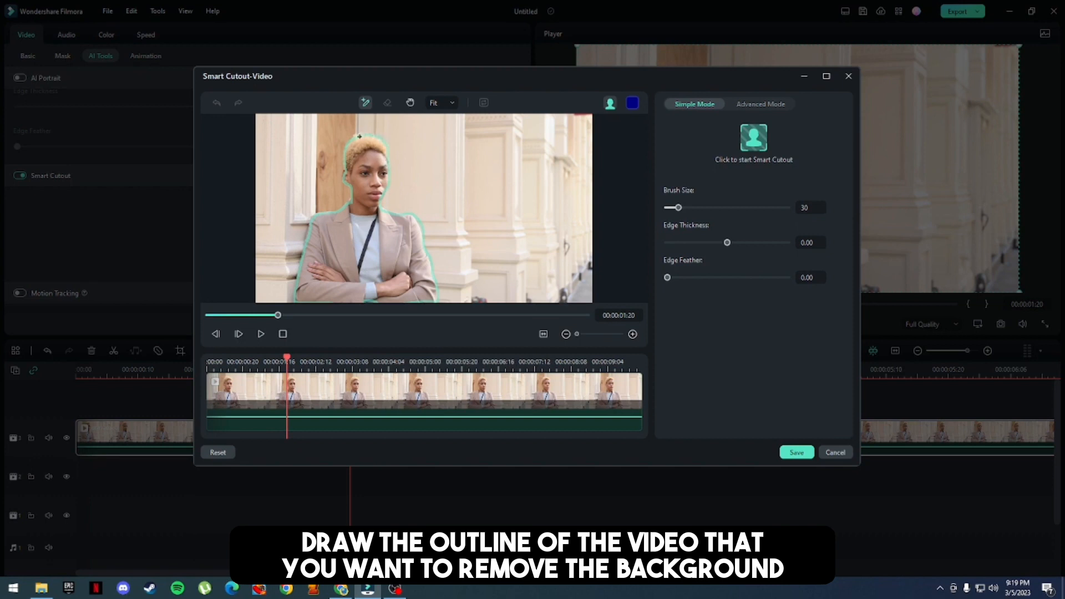
click(795, 453)
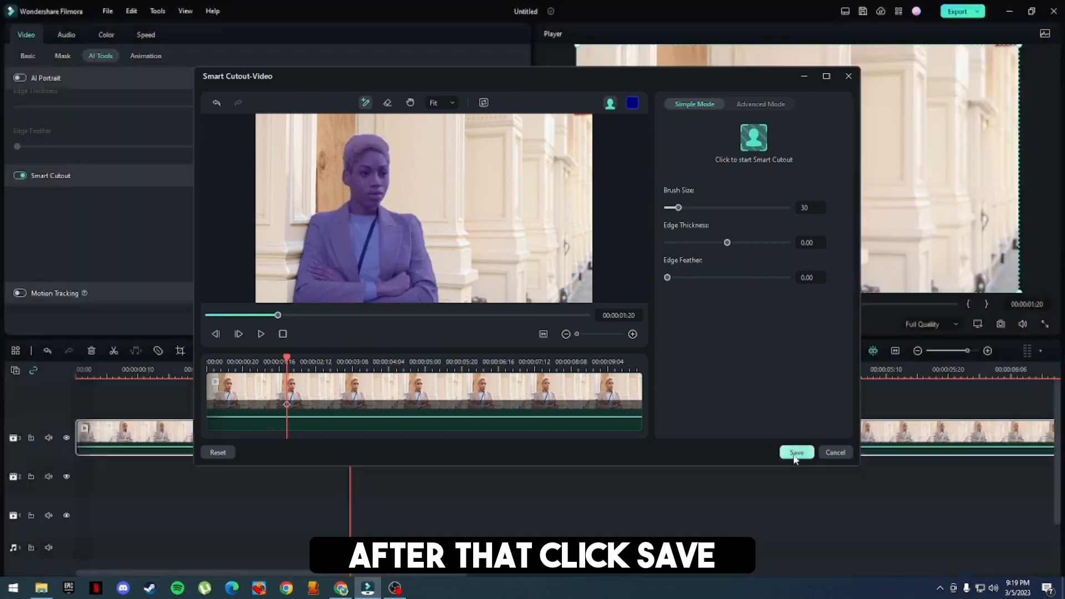
click(795, 453)
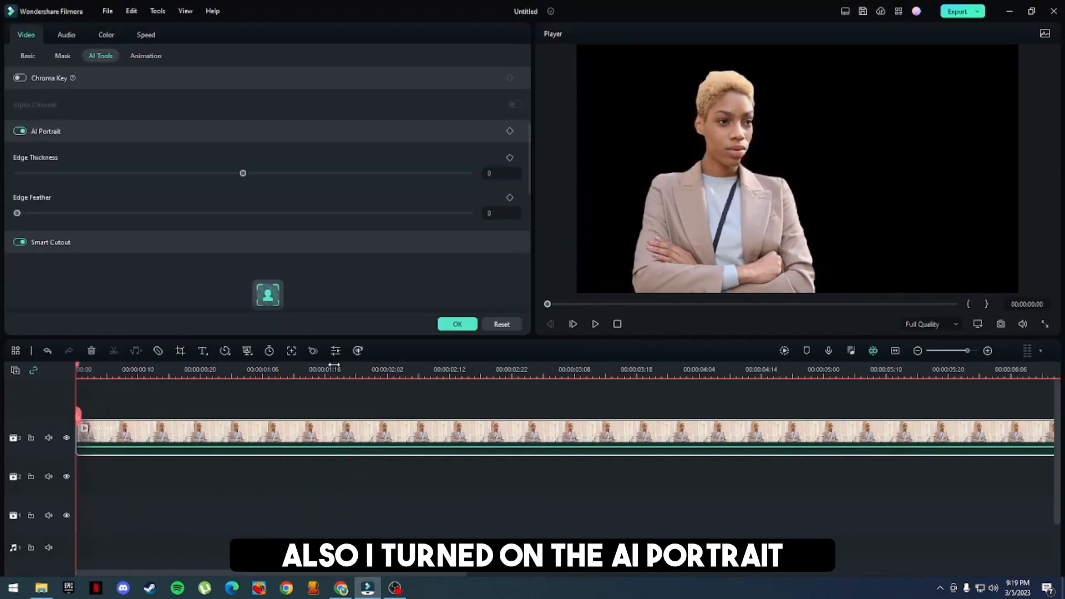
Set AI Portrait edge thickness to 6 and edge feather to 2, then play and pause the preview
drag(243, 174, 205, 173)
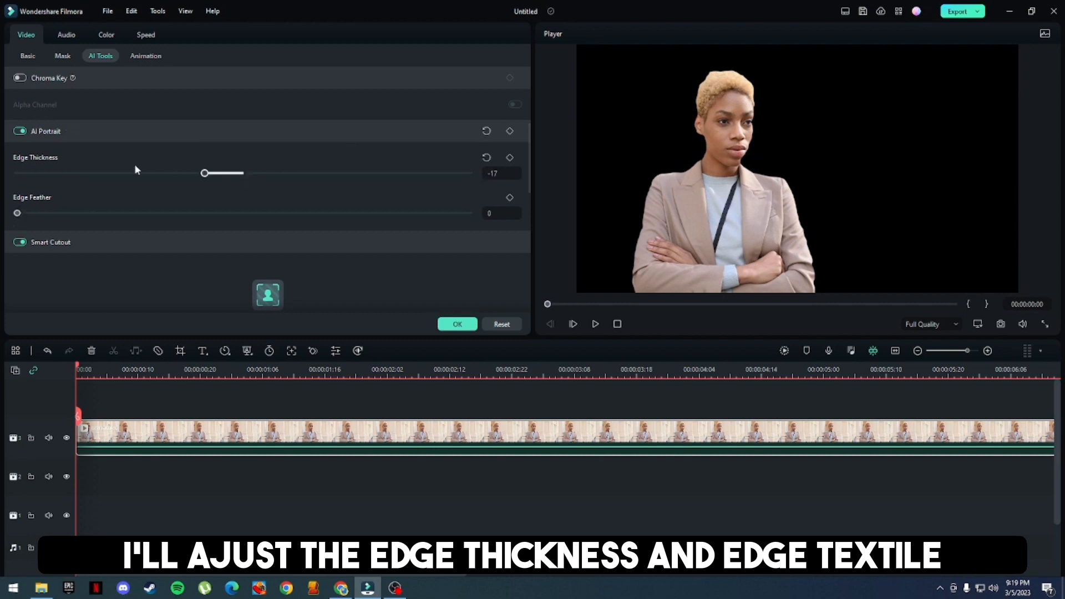
drag(205, 173, 268, 173)
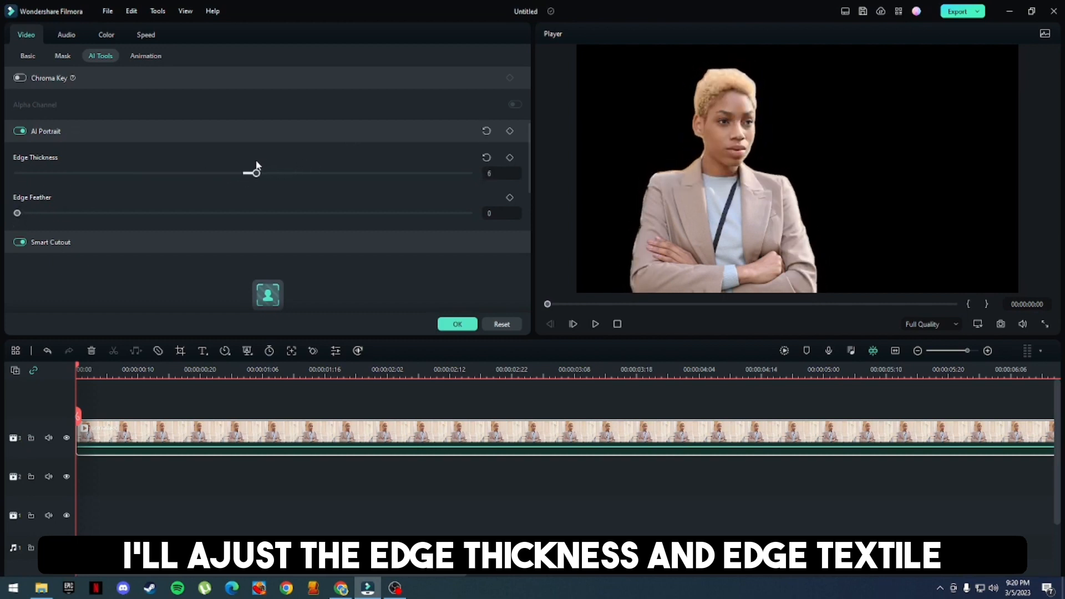
drag(17, 213, 85, 213)
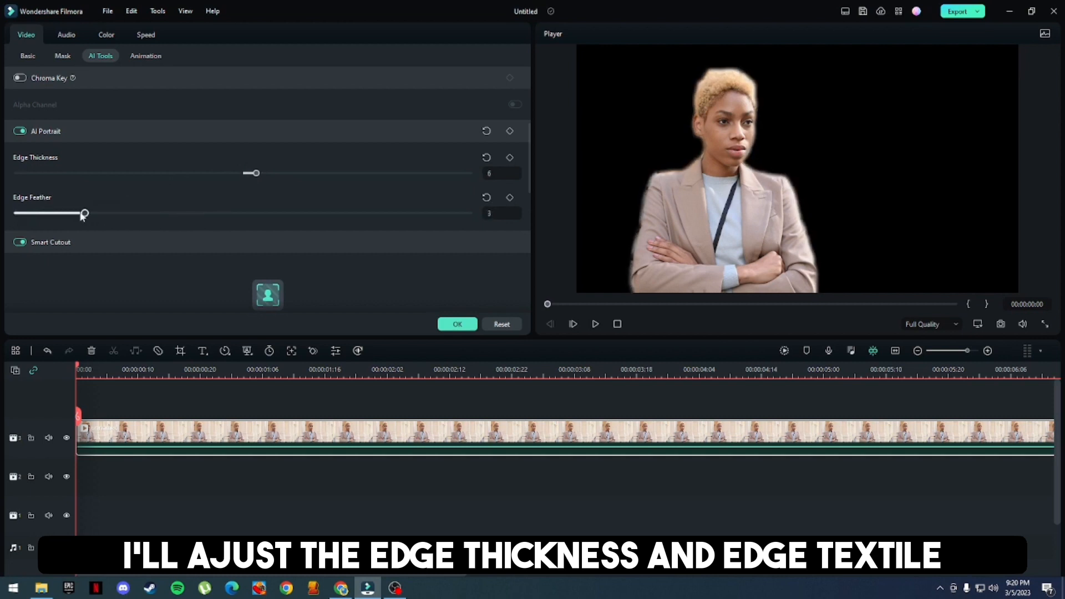
drag(85, 213, 61, 213)
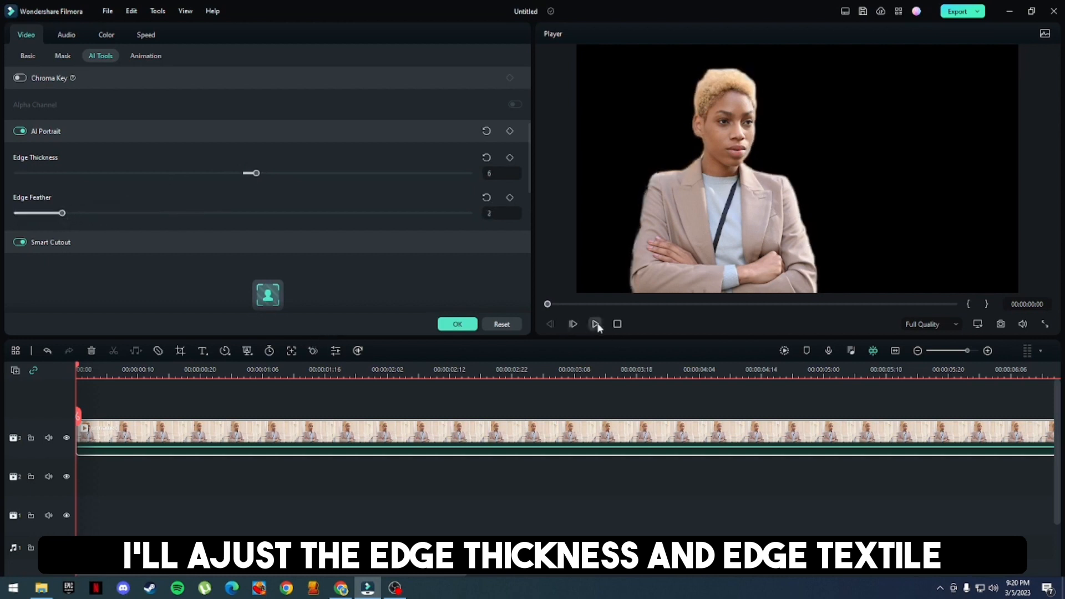
click(594, 324)
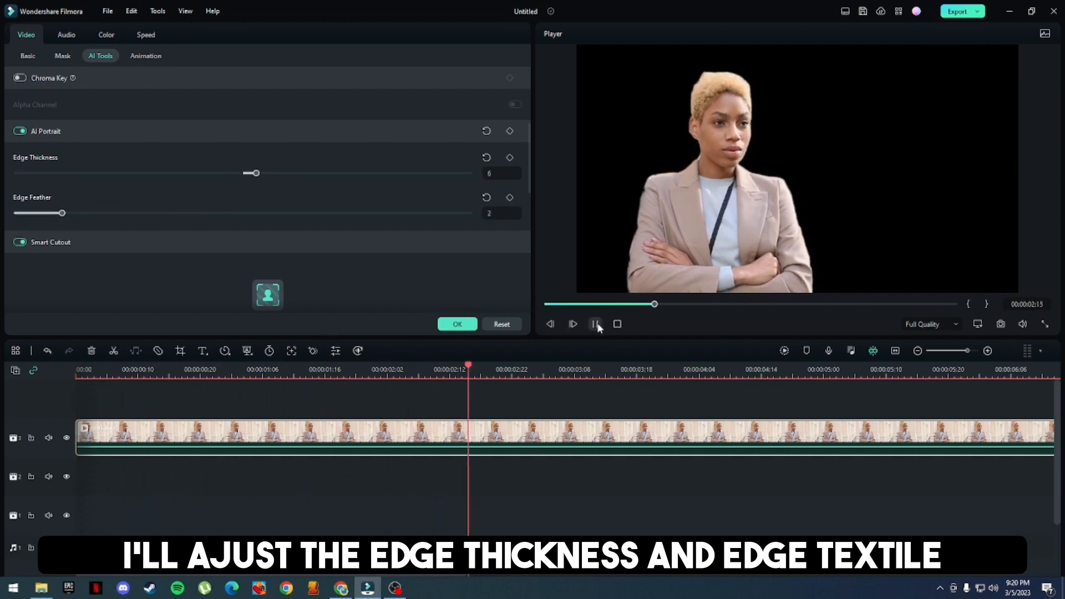
click(594, 324)
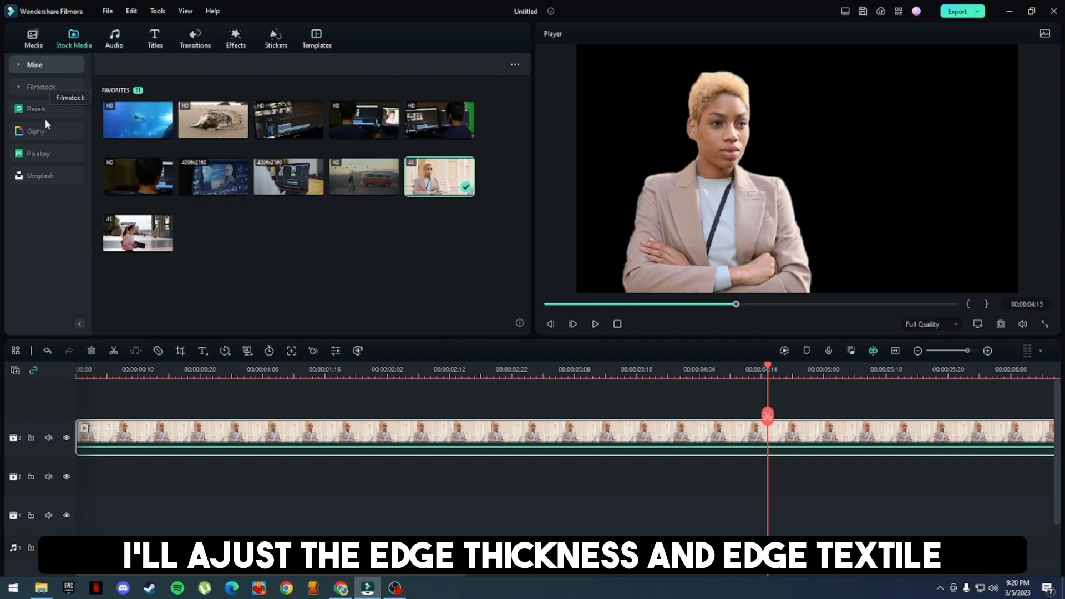
Browse Pexels stock videos and download the desert road clip for the background track
click(36, 108)
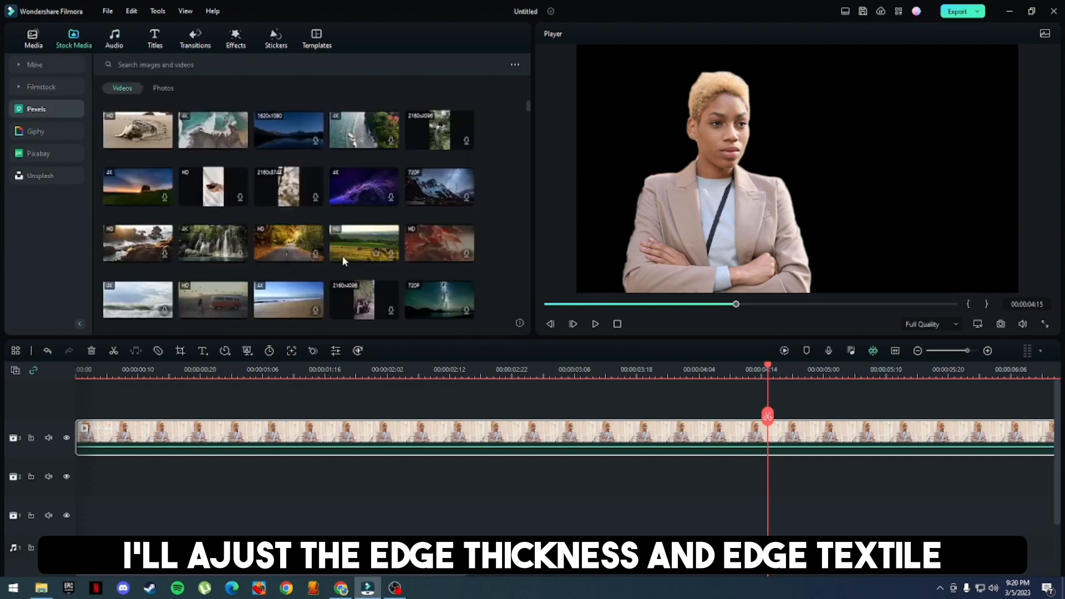
scroll(down, 3)
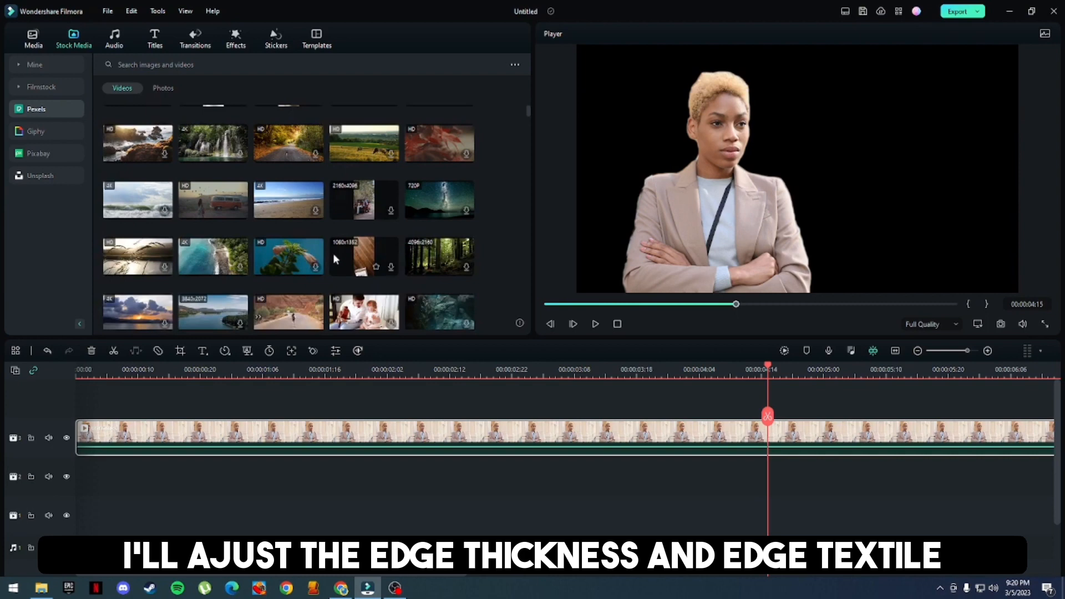
scroll(down, 3)
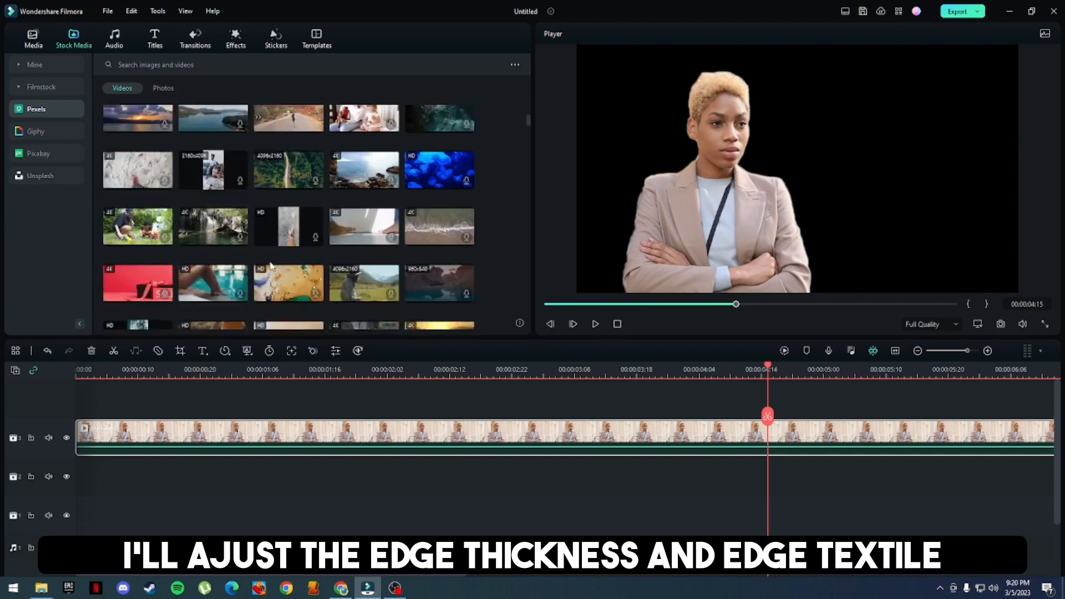
scroll(down, 3)
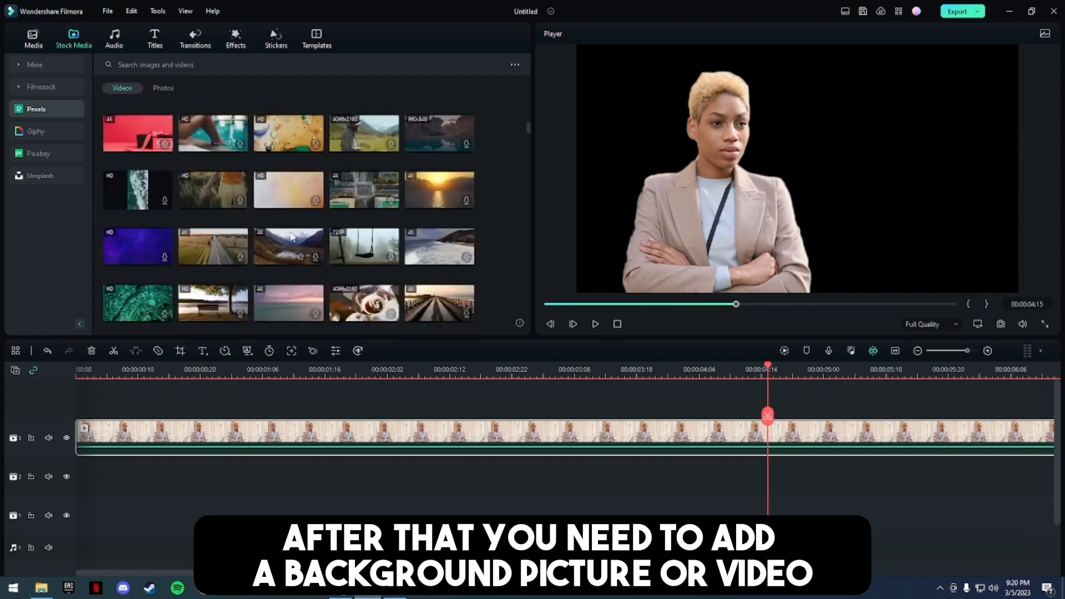
scroll(down, 3)
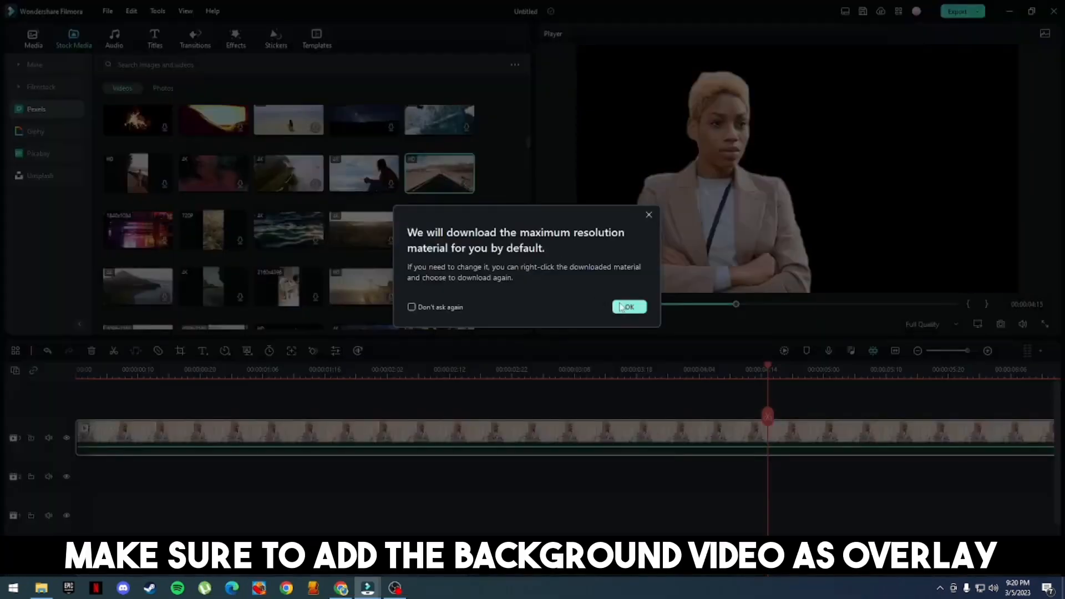
click(628, 306)
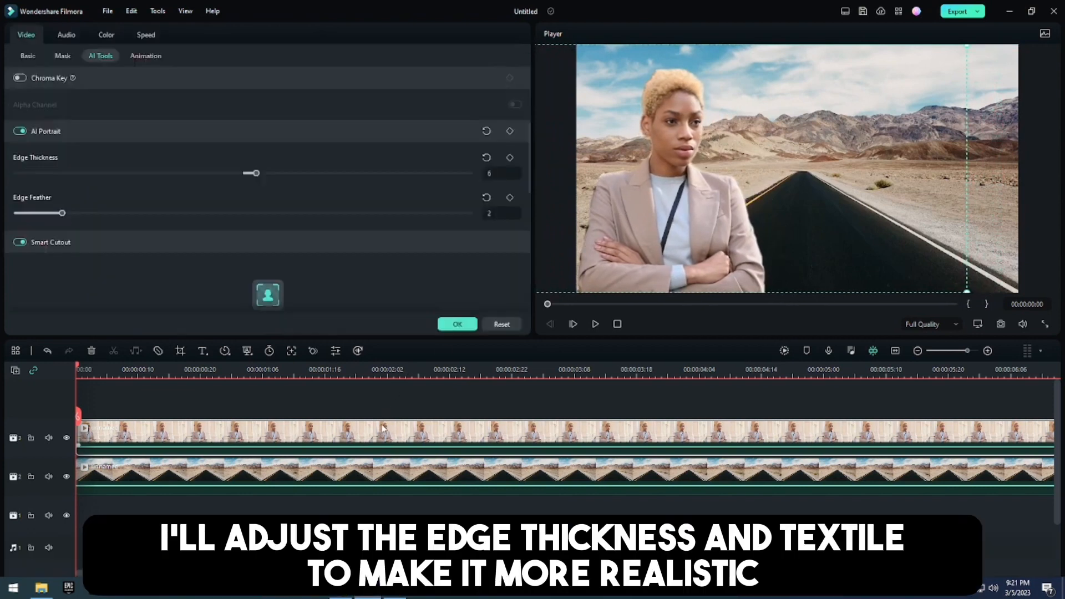
Raise the AI Portrait edge feather from 2 to 4 to soften the woman's outline
drag(61, 213, 106, 213)
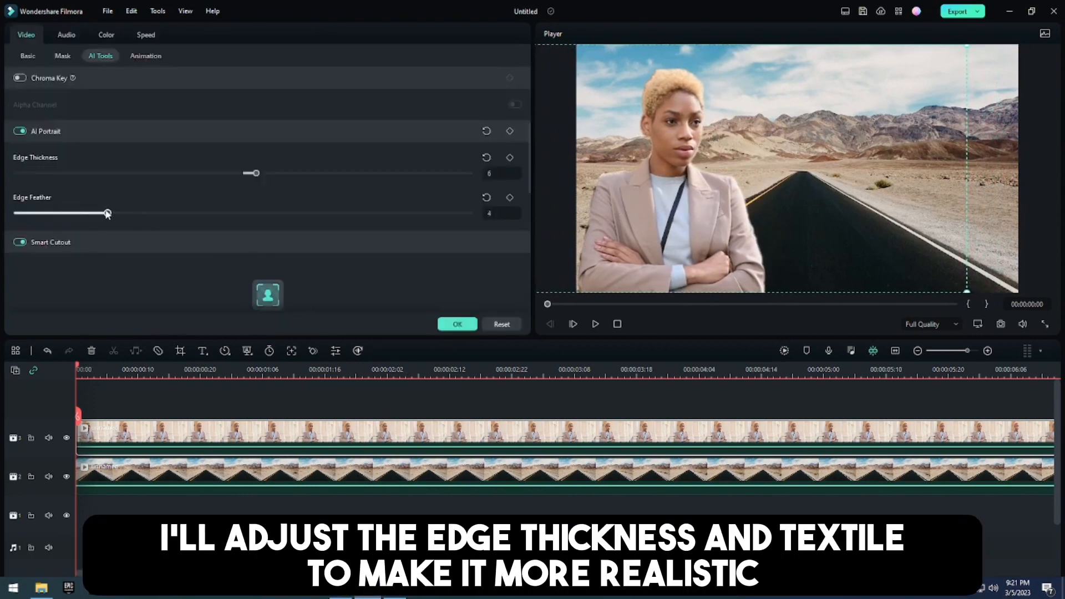